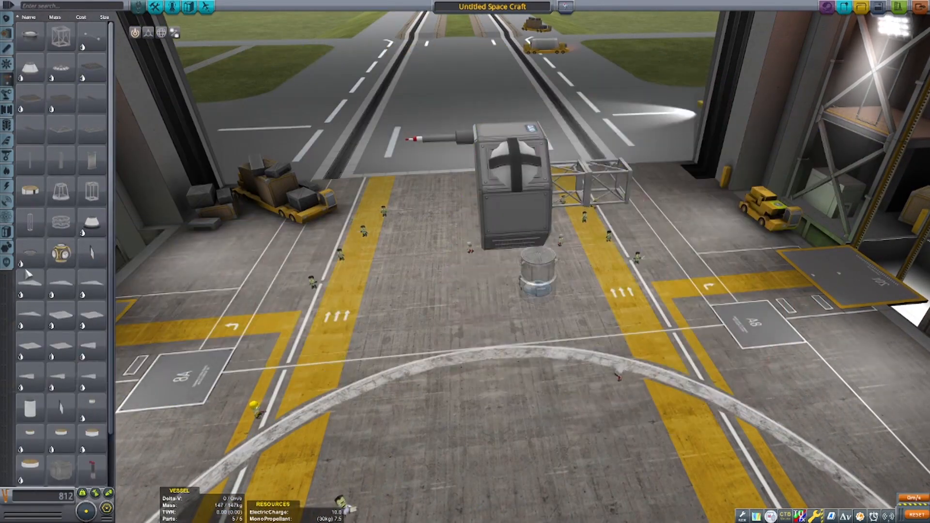
- Scroll the VAB parts list to find the long black and grey fuel tanks
scroll(down, 3)
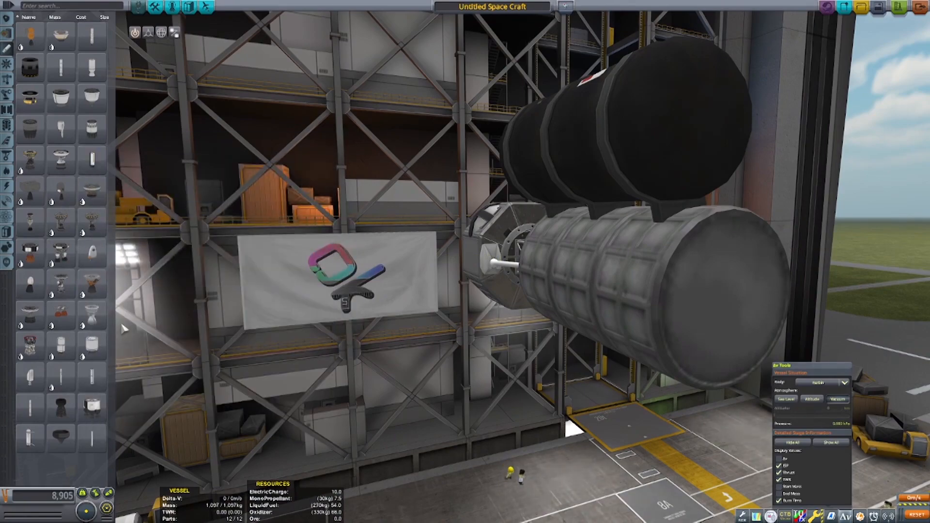
mouse_move(718, 289)
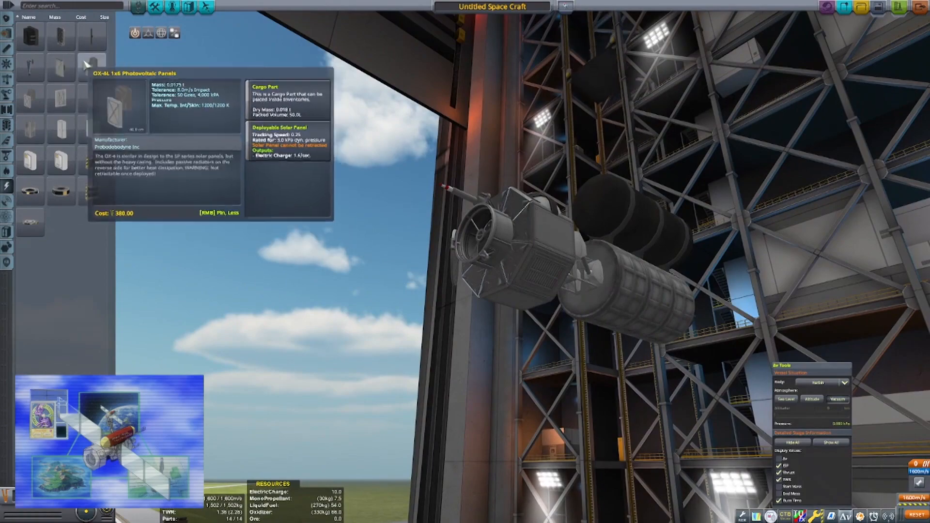
mouse_move(60, 67)
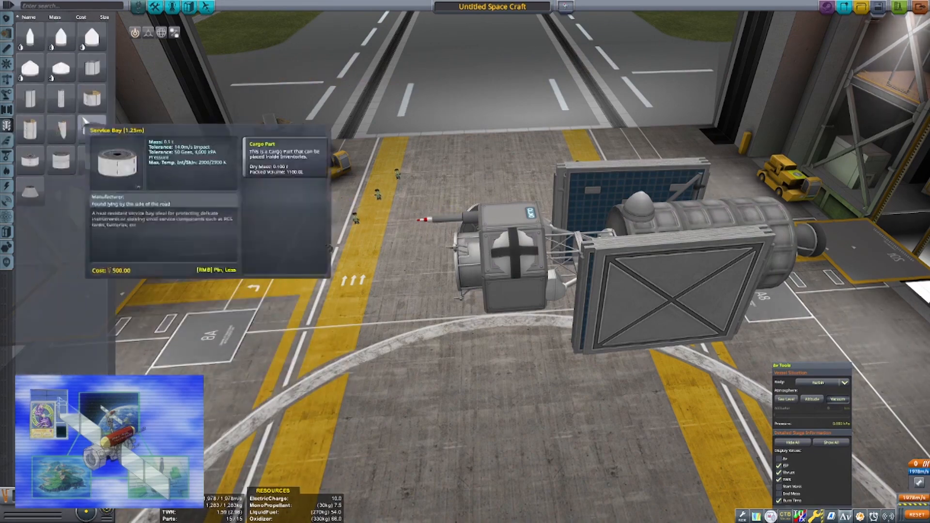
click(8, 185)
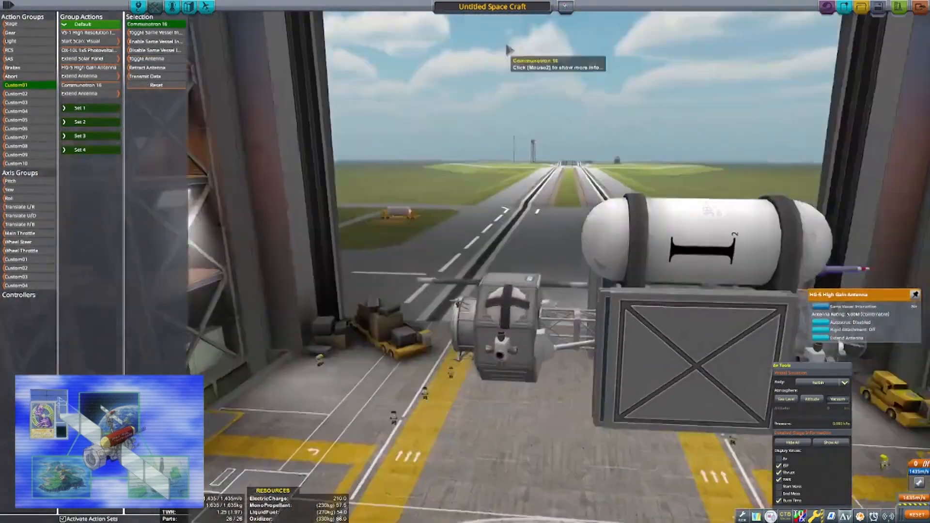
- Enter the Action Groups editor to build the Custom01 group for scanner, solar panel and antennas
click(208, 7)
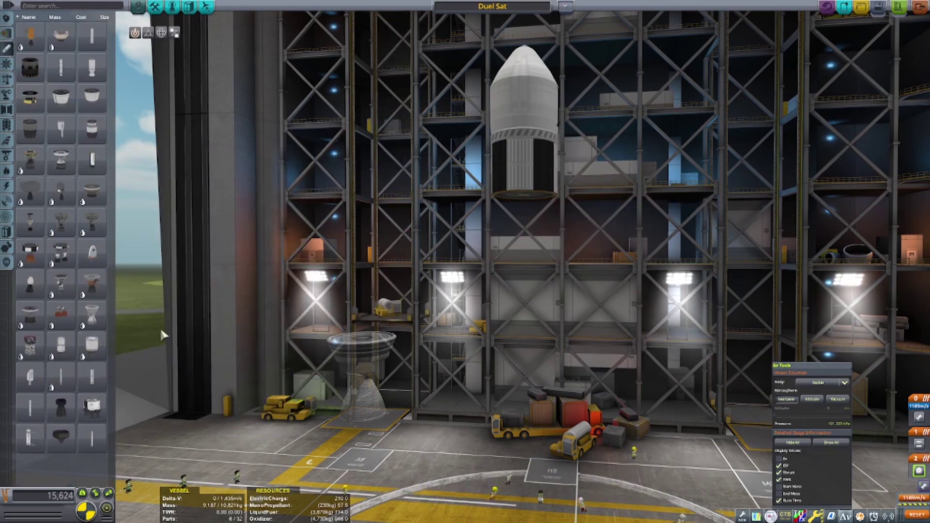
mouse_move(58, 186)
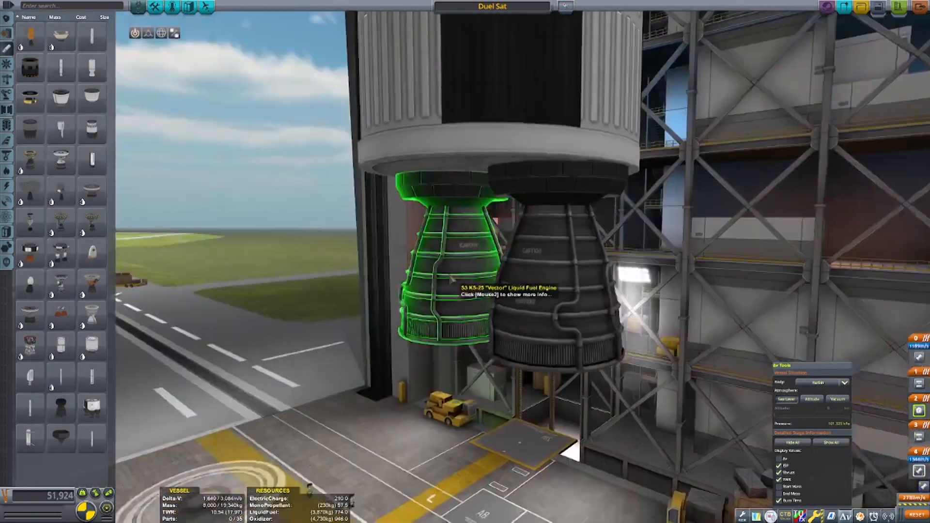
- Right-click a part beneath the fuel tank on the Duel Sat rocket
right_click(439, 261)
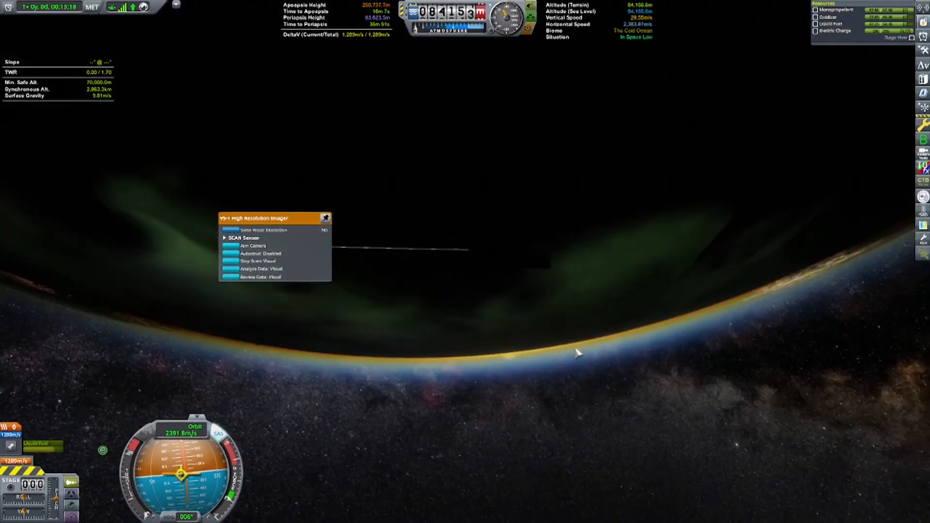
- Zoom out the map view to show Duel Sat's 83.6 × 250.7 km orbit
scroll(down, 3)
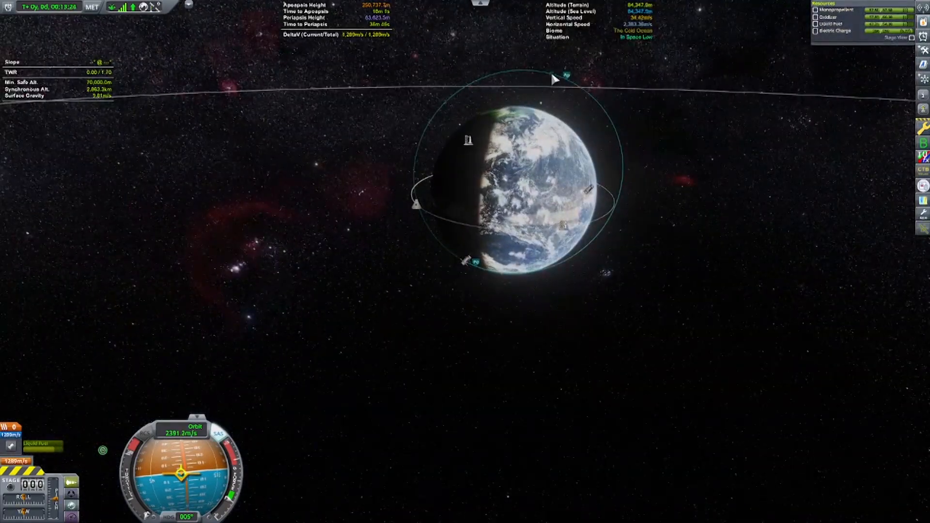